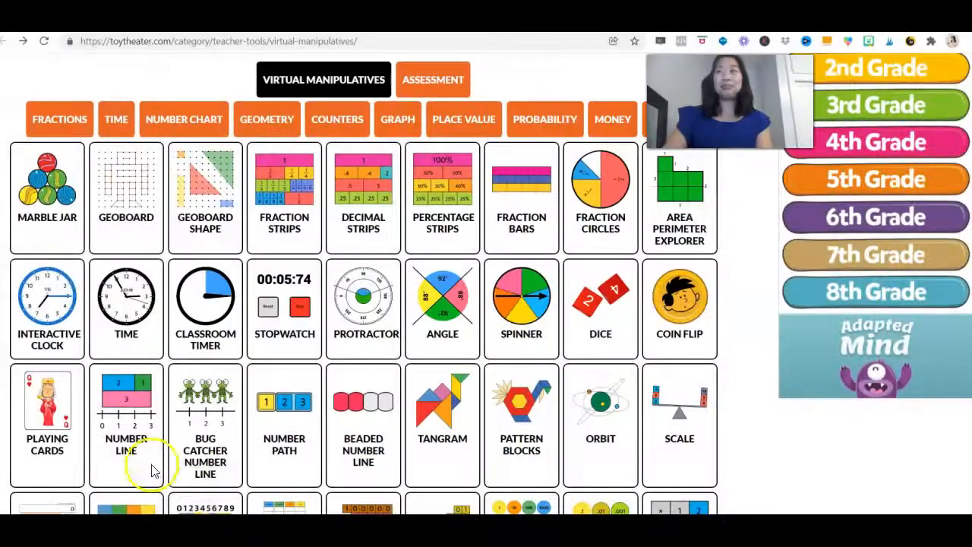
pyautogui.moveTo(47, 250)
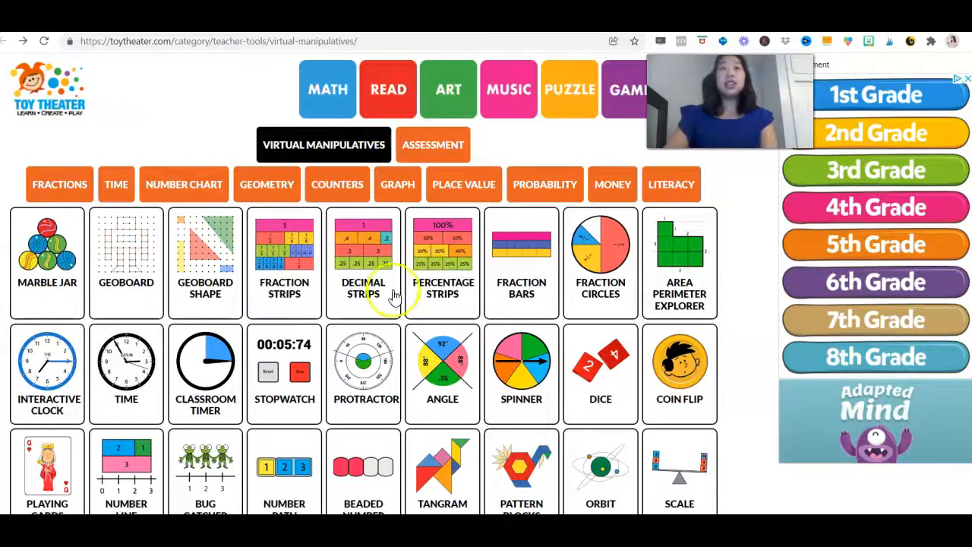
pyautogui.moveTo(328, 98)
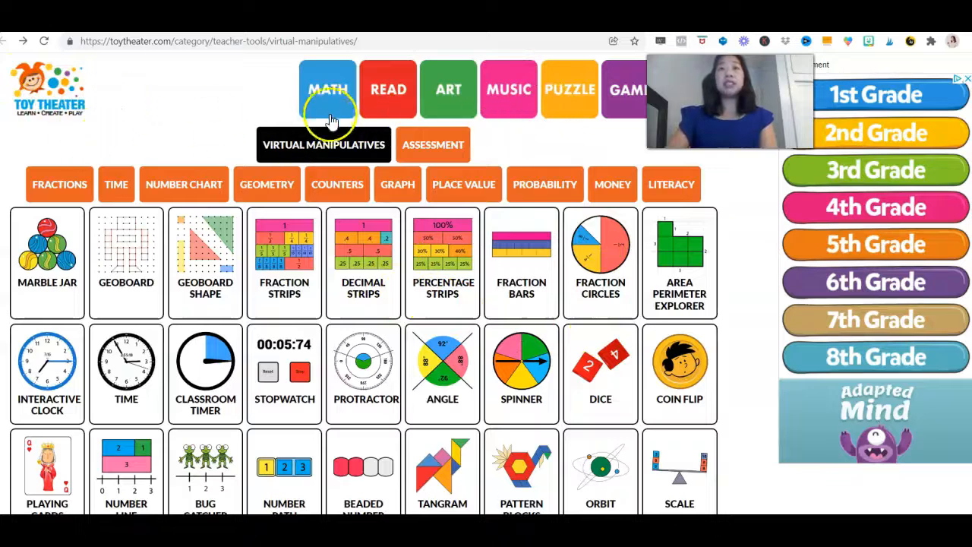
pyautogui.moveTo(352, 121)
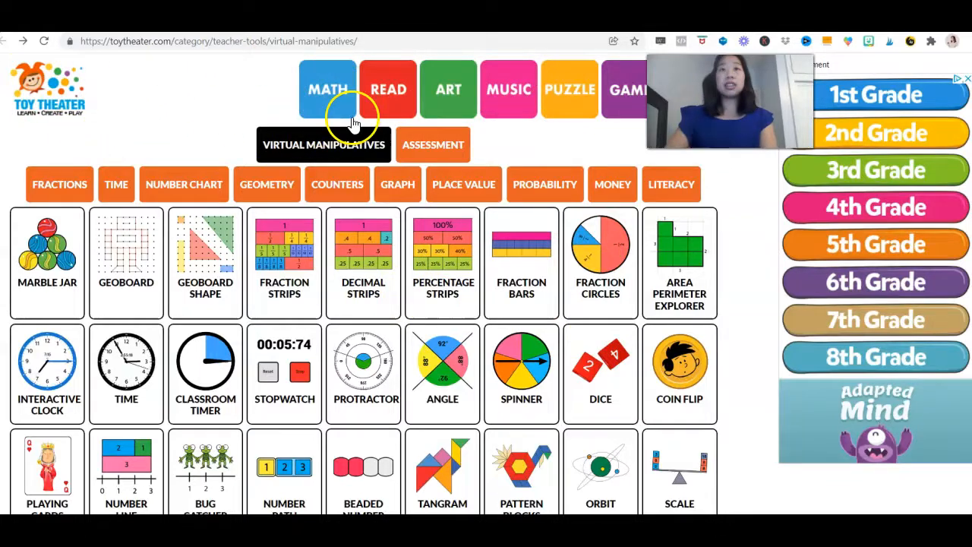
pyautogui.moveTo(180, 281)
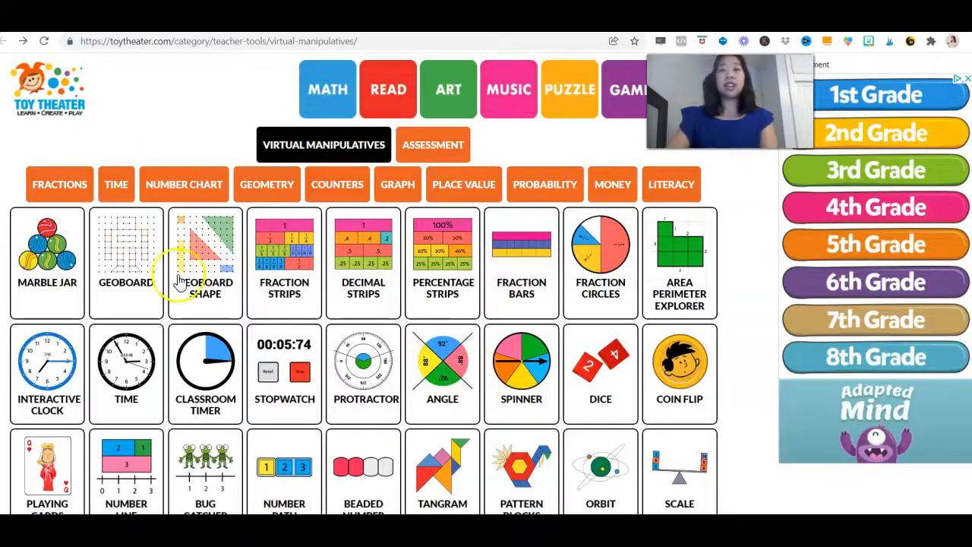
pyautogui.moveTo(363, 372)
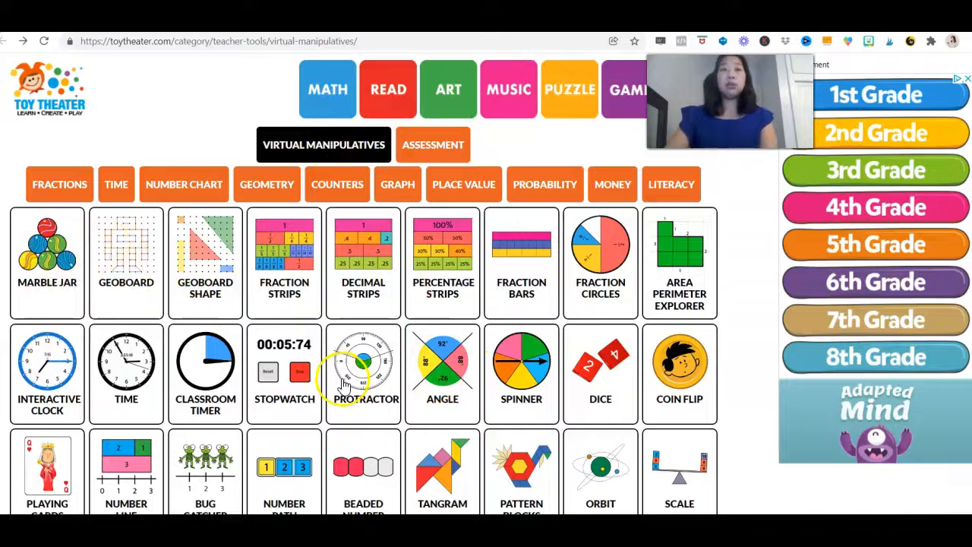
# Step: Scroll past the number charts to the counters, dominoes, graphs and base ten blocks
pyautogui.scroll(-3)
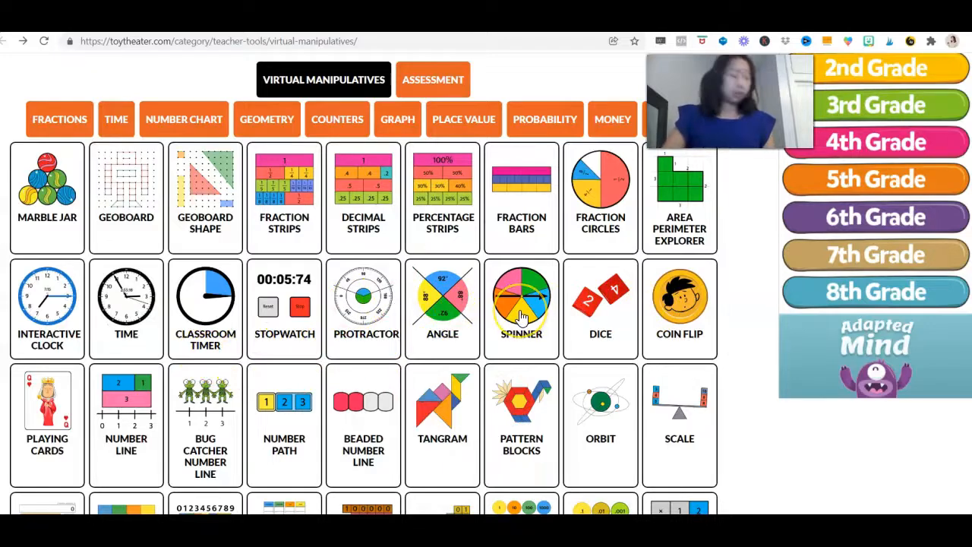
pyautogui.scroll(-3)
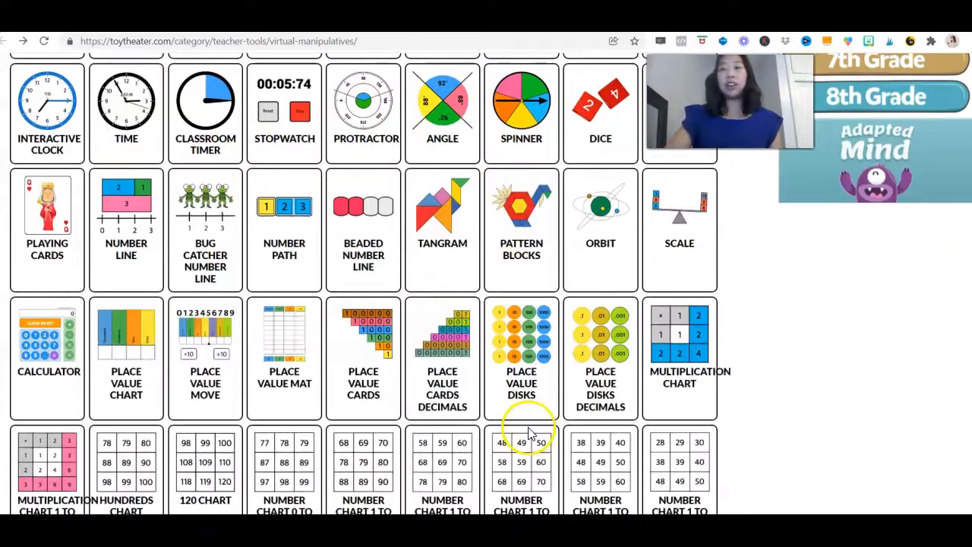
pyautogui.scroll(-3)
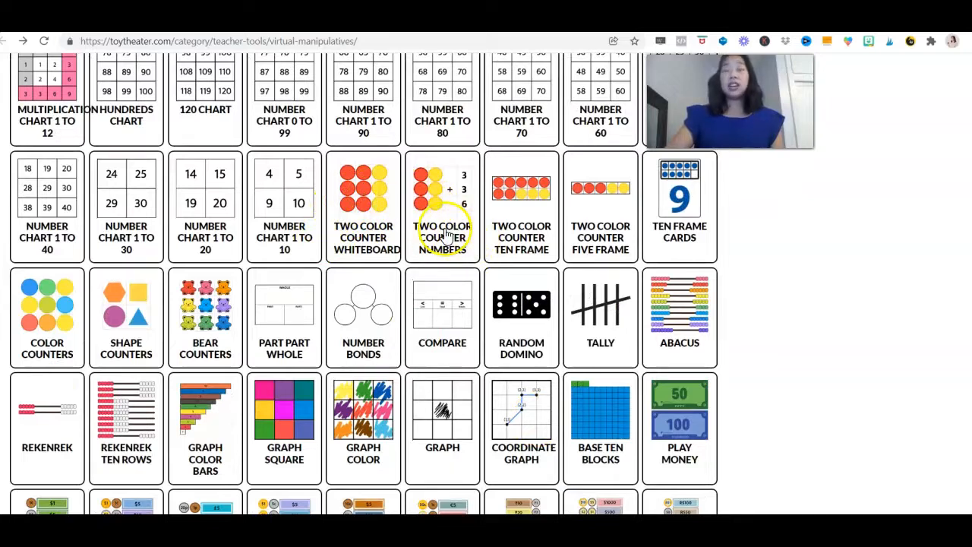
pyautogui.moveTo(443, 374)
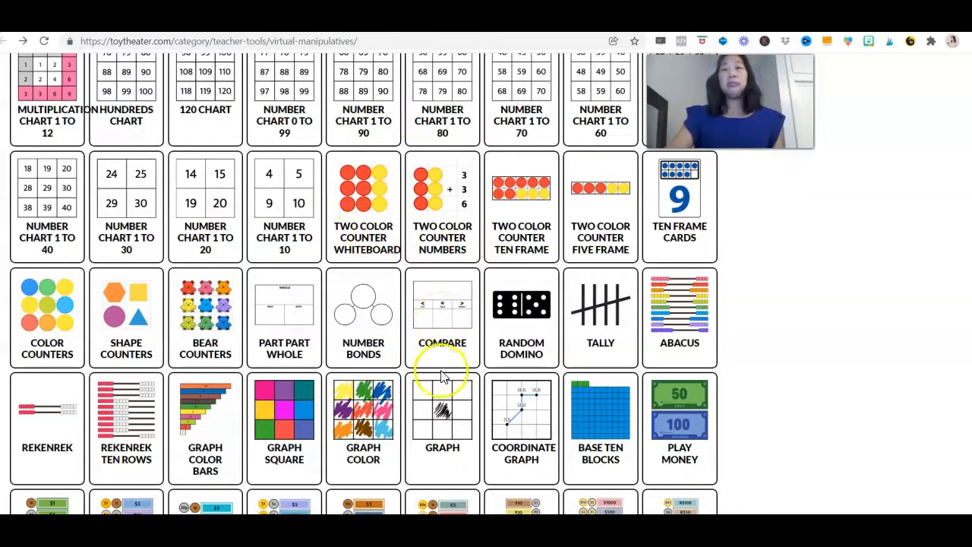
pyautogui.scroll(-3)
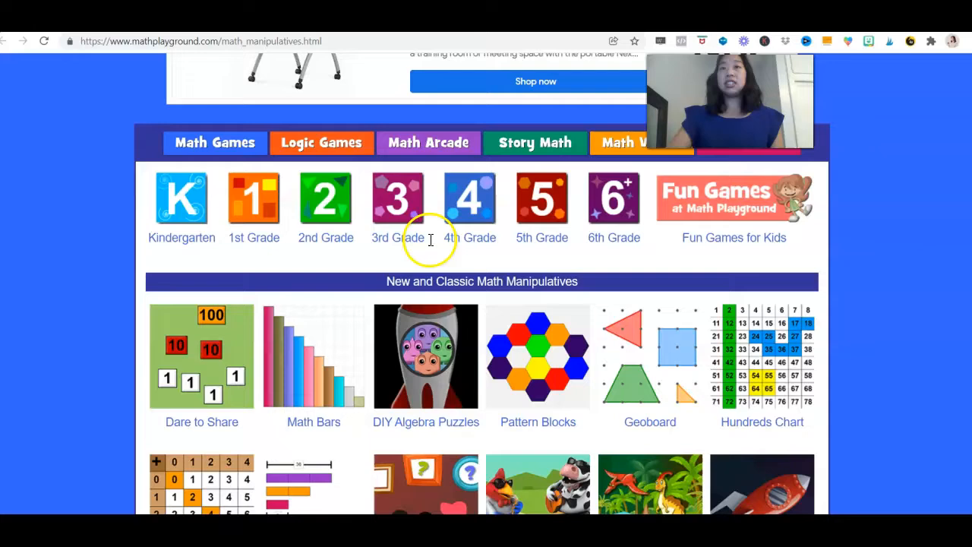
# Step: Scroll the manipulative thumbnails down to Fraction Bars, Tangrams, Factor Trees and 3D Builder
pyautogui.scroll(-3)
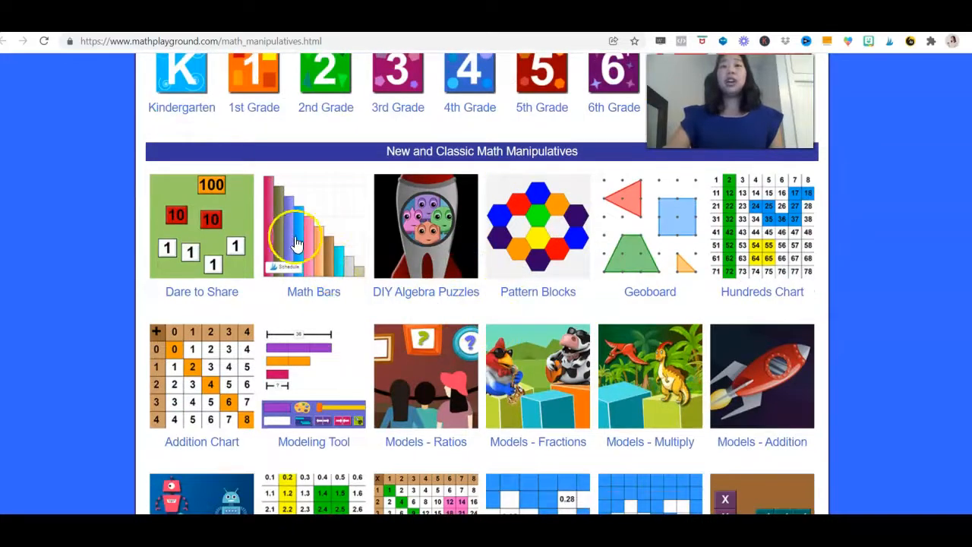
pyautogui.scroll(-3)
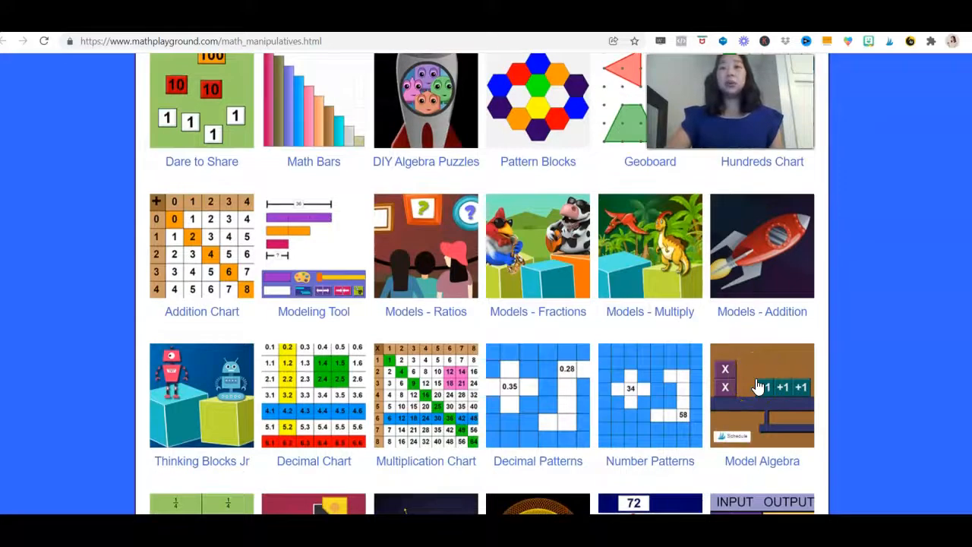
pyautogui.scroll(-3)
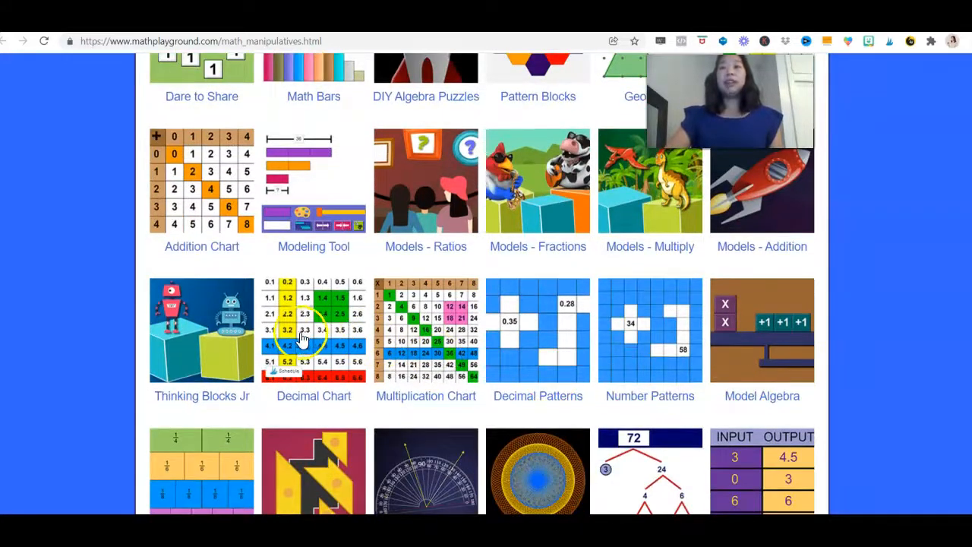
pyautogui.moveTo(410, 346)
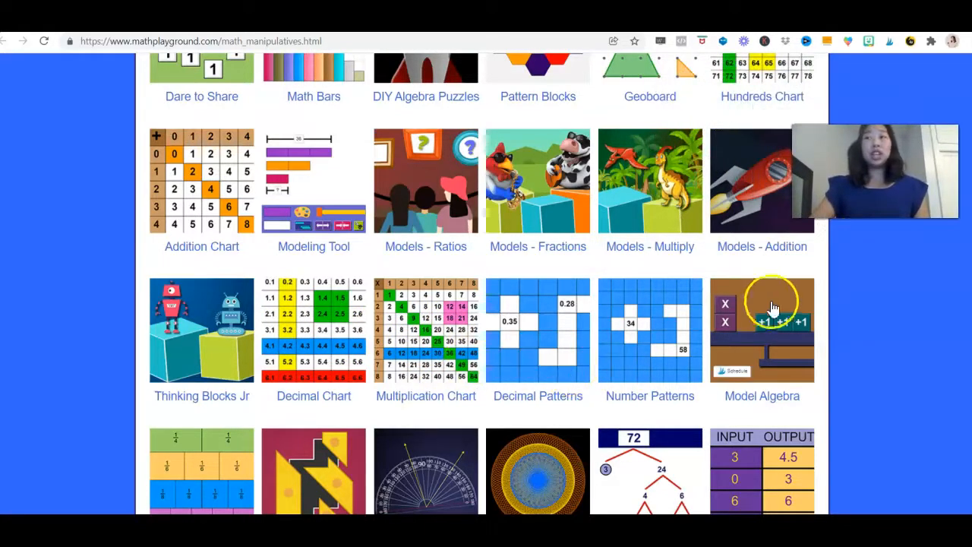
pyautogui.moveTo(747, 331)
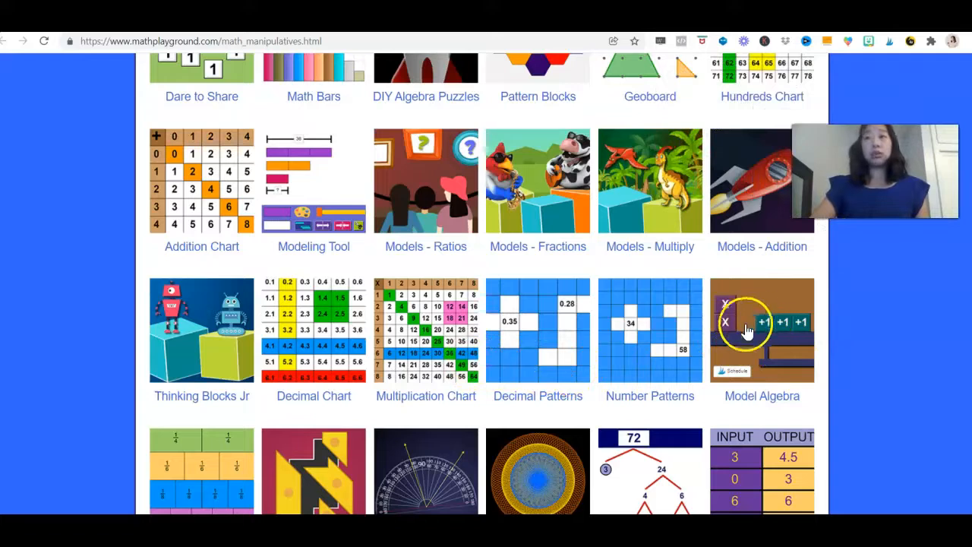
pyautogui.scroll(-3)
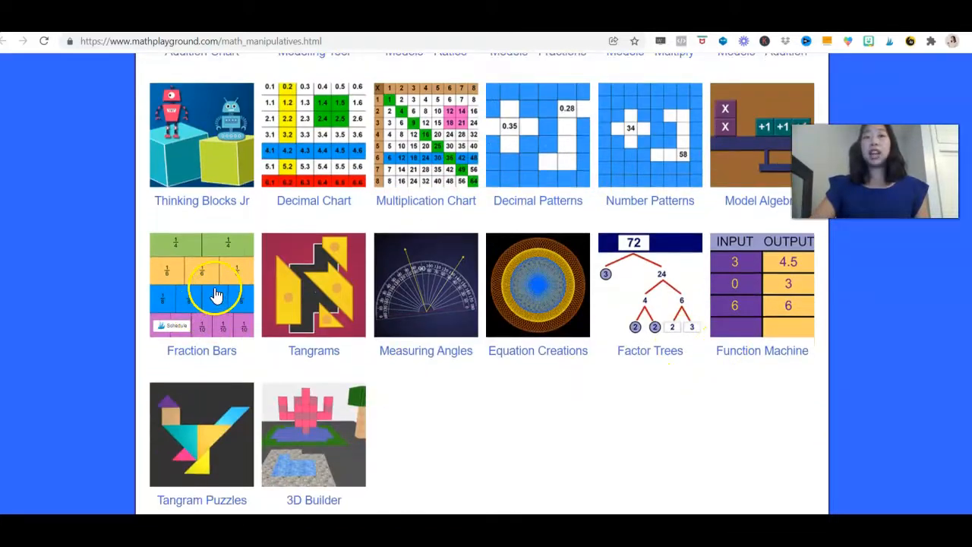
pyautogui.moveTo(792, 306)
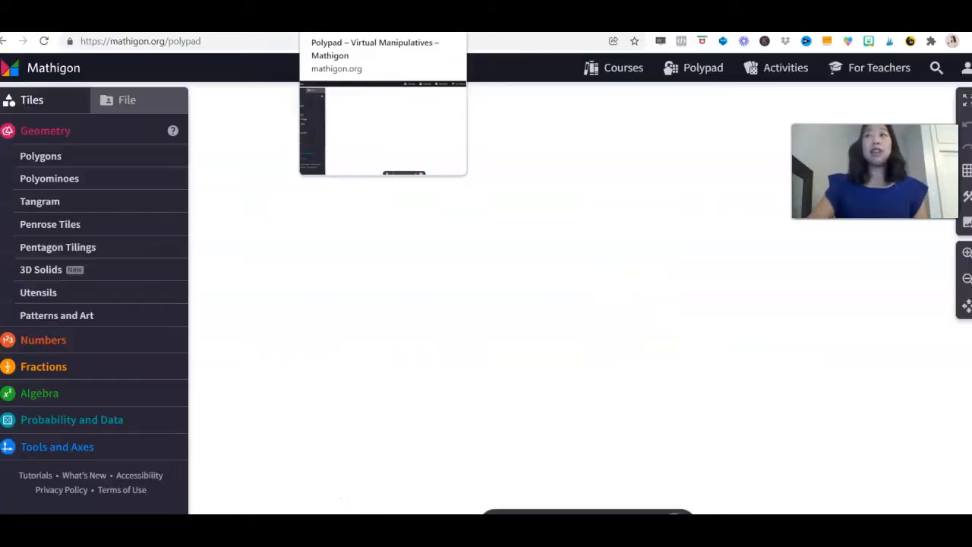
pyautogui.moveTo(258, 82)
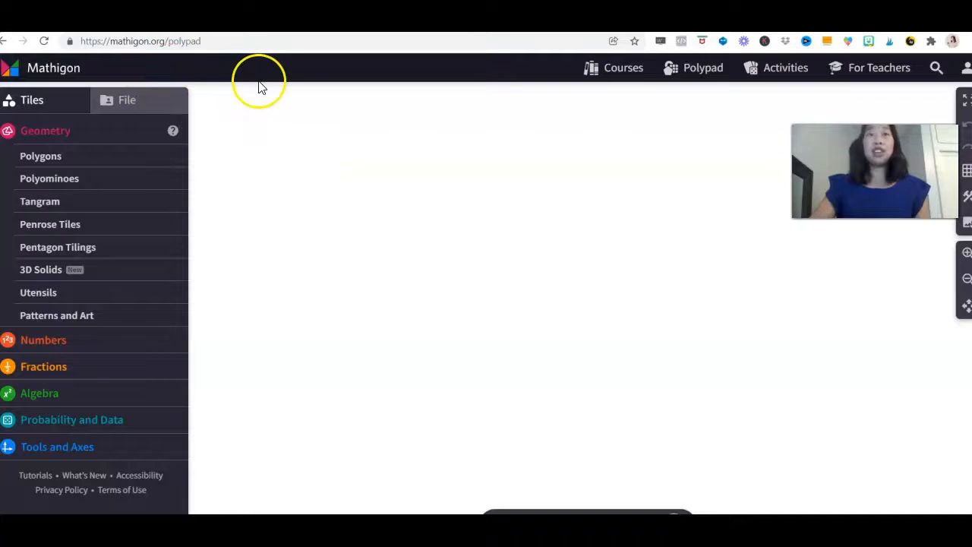
pyautogui.moveTo(40, 269)
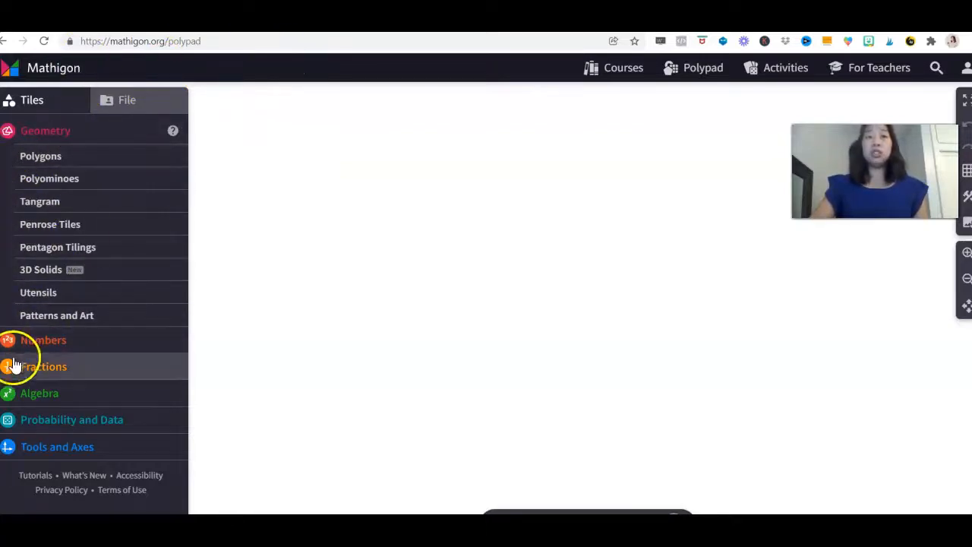
pyautogui.moveTo(69, 420)
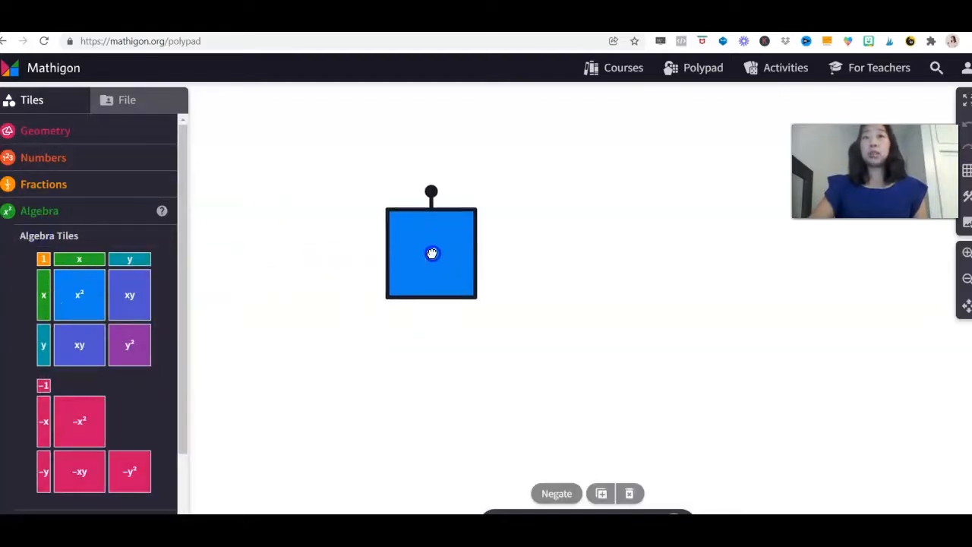
# Step: Expand the Fractions section of the Polypad tile library
pyautogui.click(43, 184)
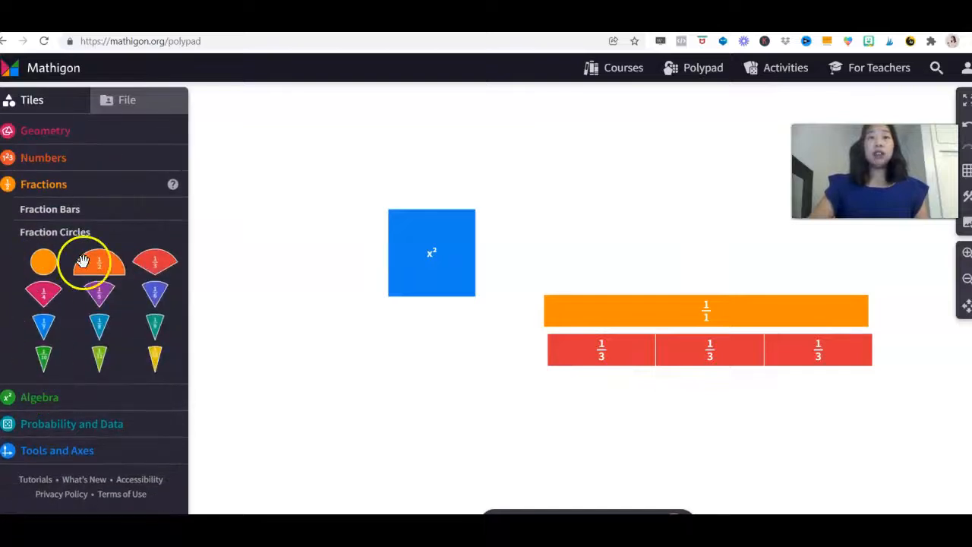
# Step: Drag a ten rod and hundred square from Numbers > Number Tiles onto the canvas, then expand Probability and Data
pyautogui.click(43, 156)
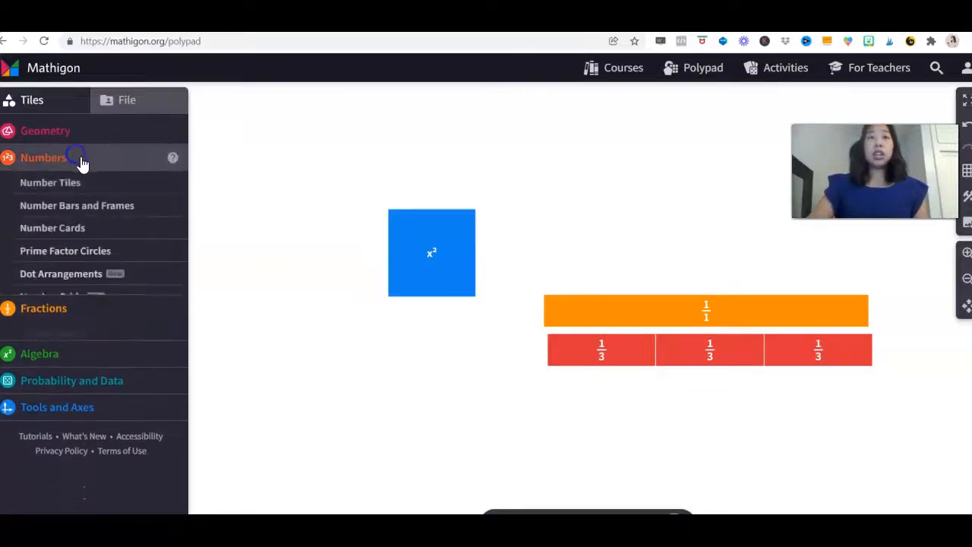
pyautogui.click(50, 182)
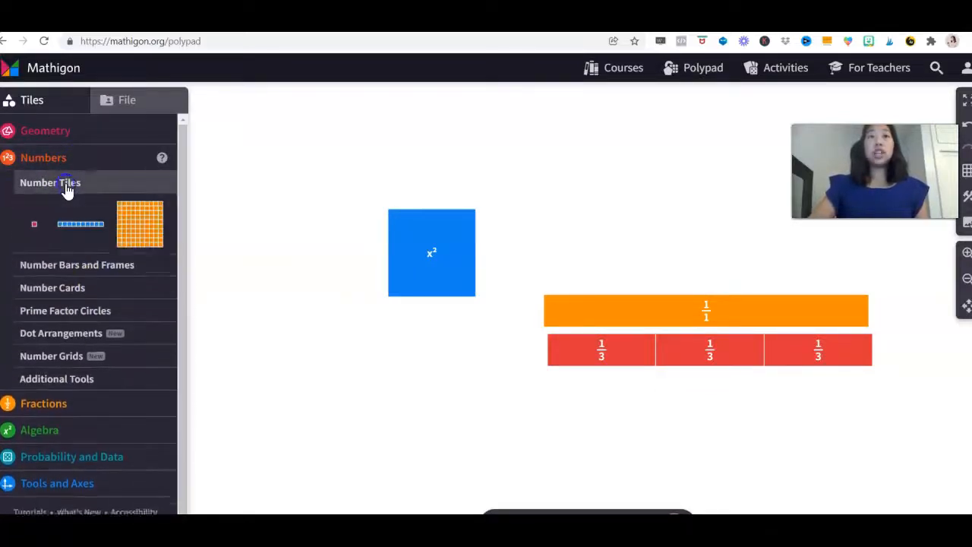
pyautogui.moveTo(140, 224); pyautogui.dragTo(292, 356)
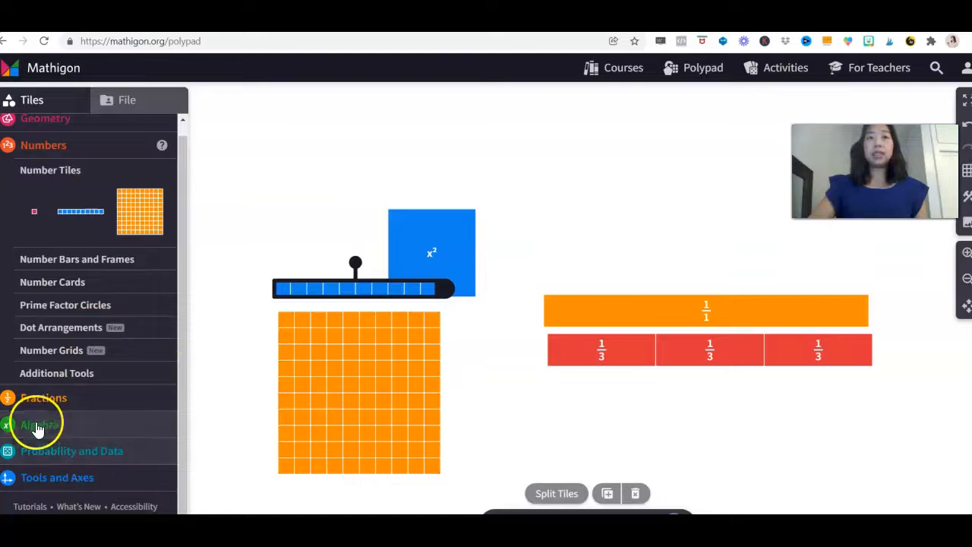
pyautogui.click(39, 424)
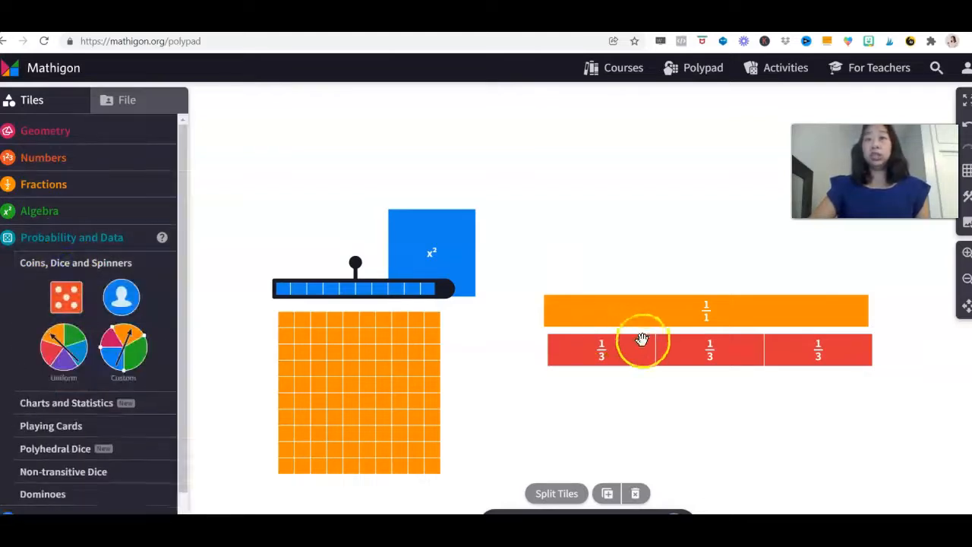
# Step: Scroll to the Playing Cards tiles, then navigate back to toytheater.com's virtual manipulatives page
pyautogui.scroll(-3)
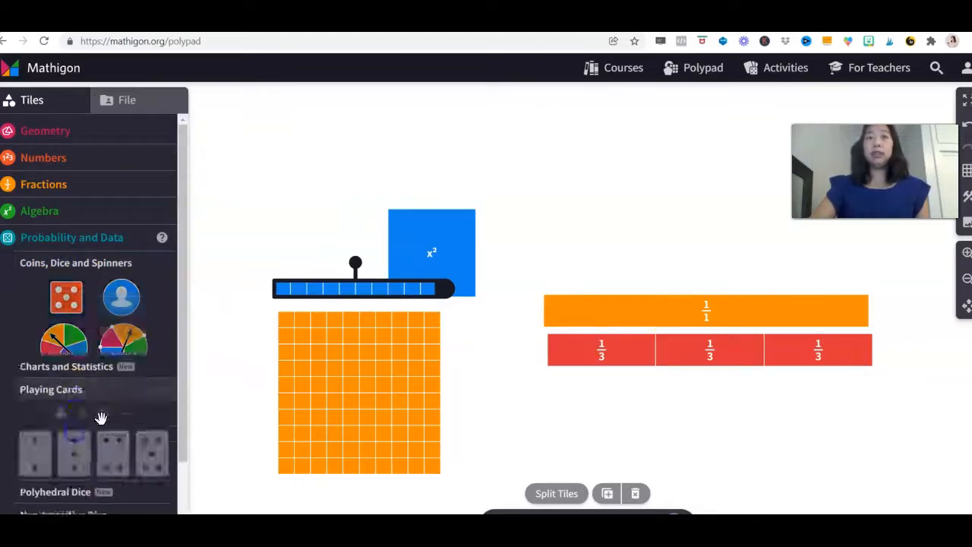
pyautogui.scroll(-3)
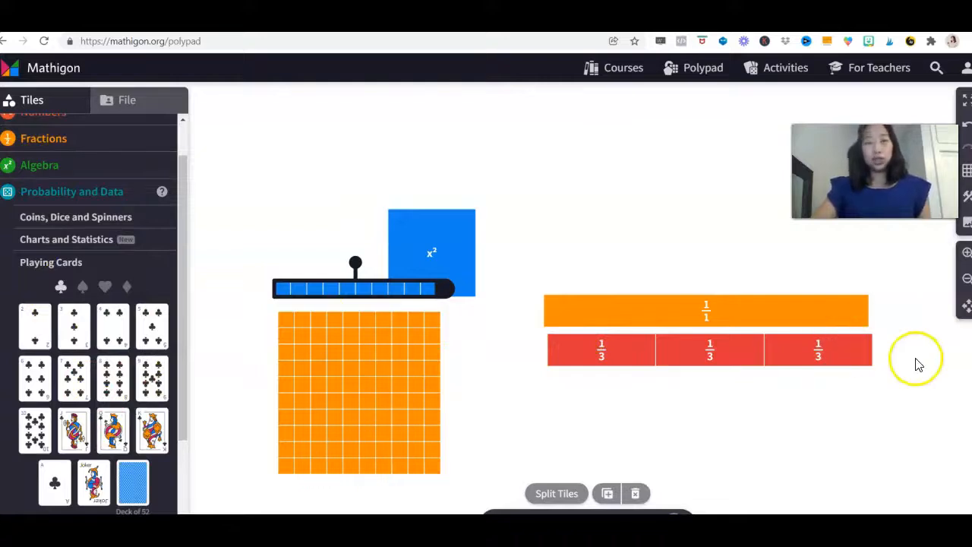
pyautogui.moveTo(908, 255)
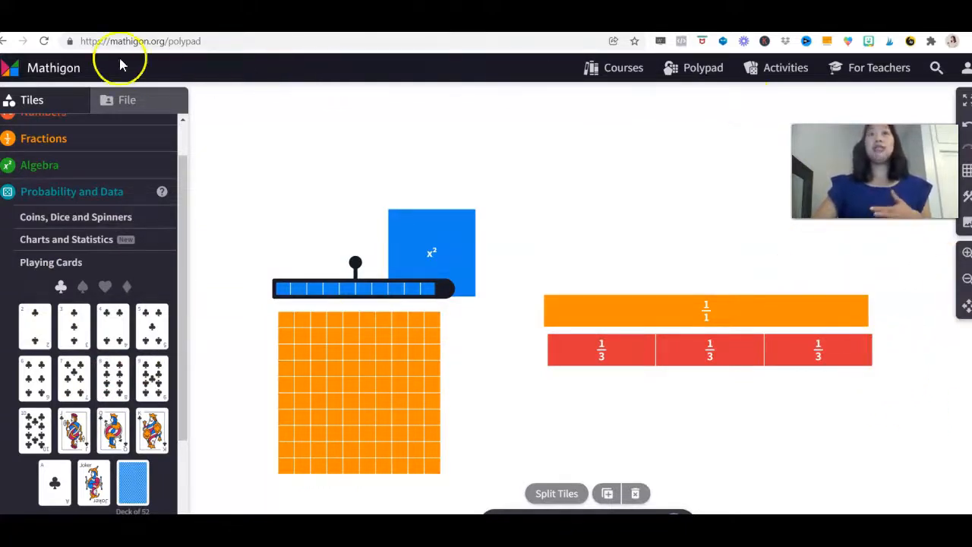
pyautogui.write('https://toytheater.com/category/teacher-tools/virtual-manipulatives/')
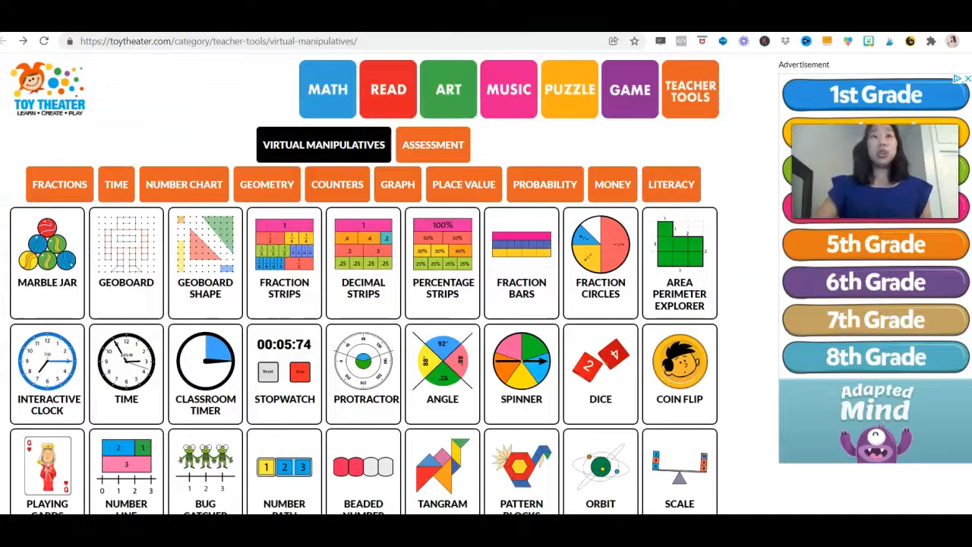